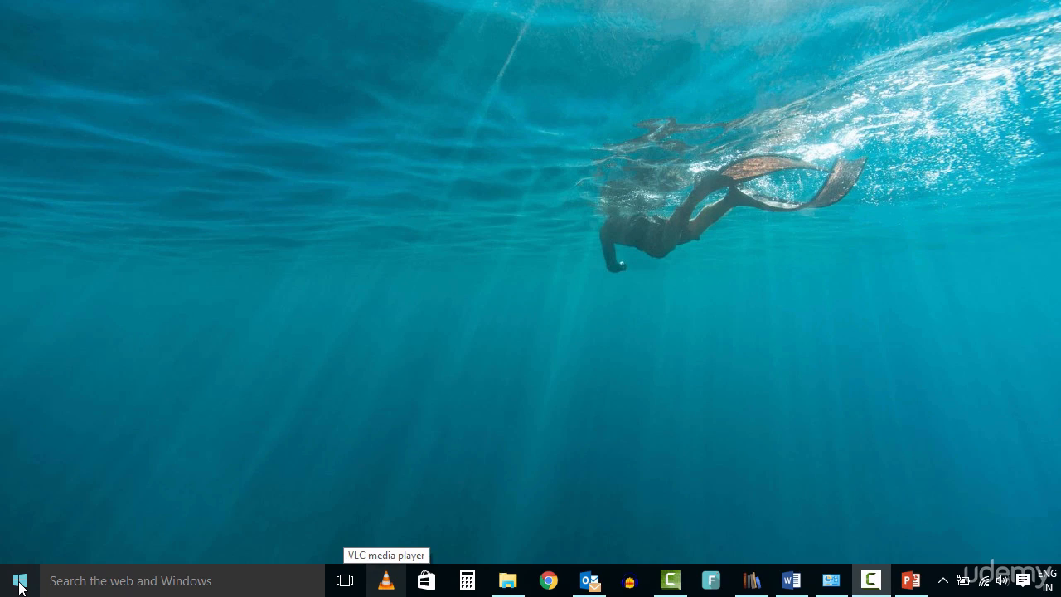
Launch Registry Editor by running regedit from the Start menu's Run box
right_click(18, 580)
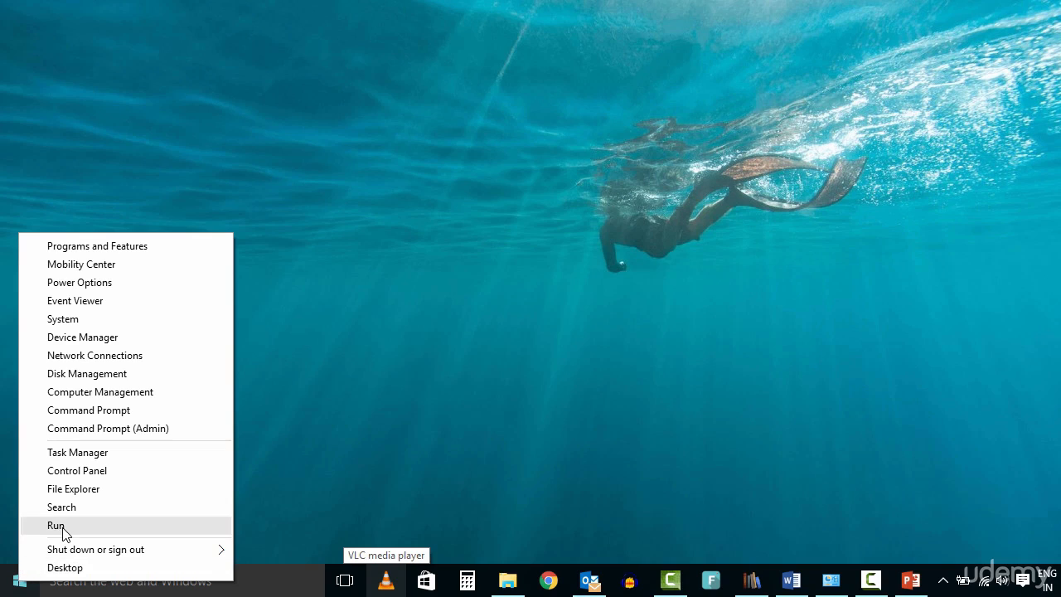
click(56, 524)
text(regedit)
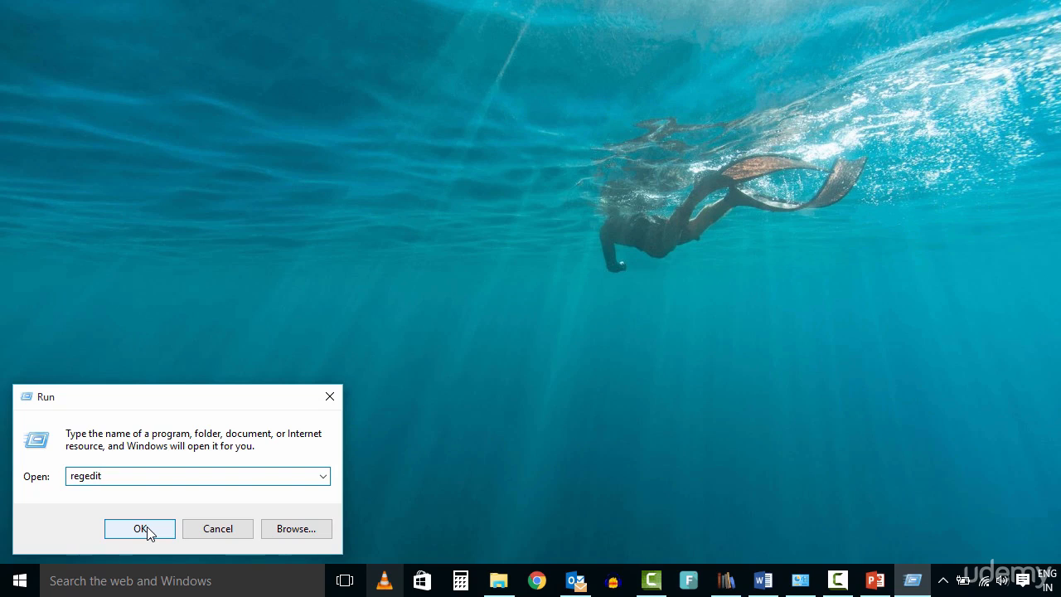
click(139, 528)
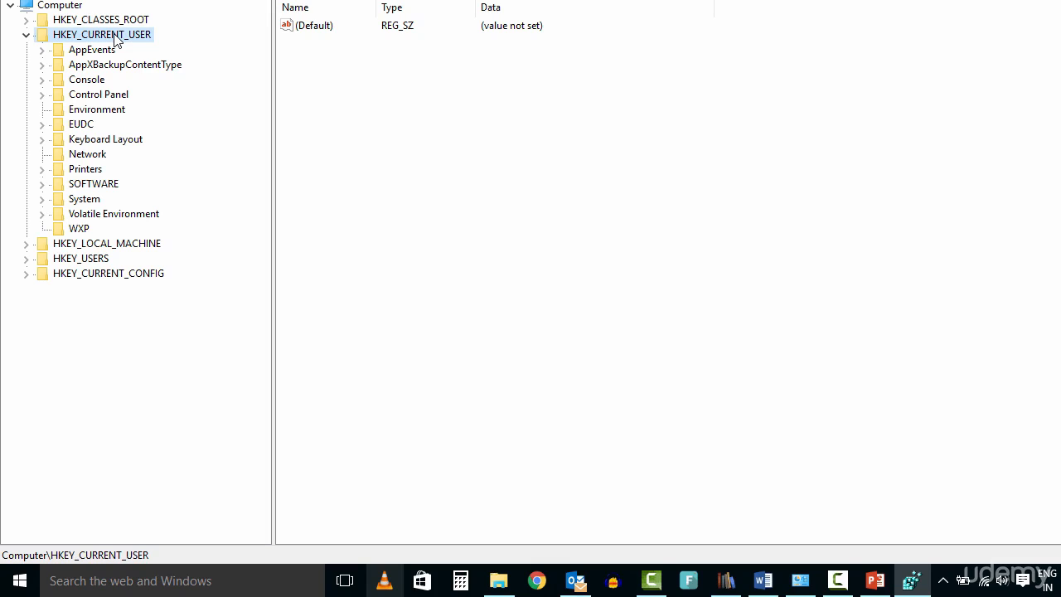
Expand HKEY_CURRENT_USER\SOFTWARE\Microsoft\Office and select the 15.0 and 14.0 version keys
click(94, 183)
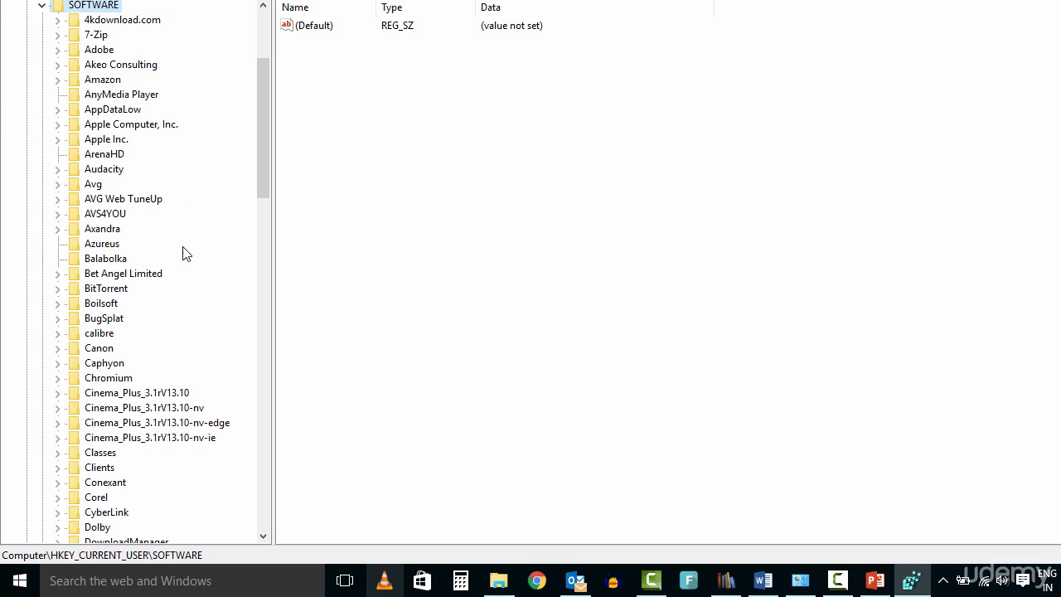
scroll(down, 3)
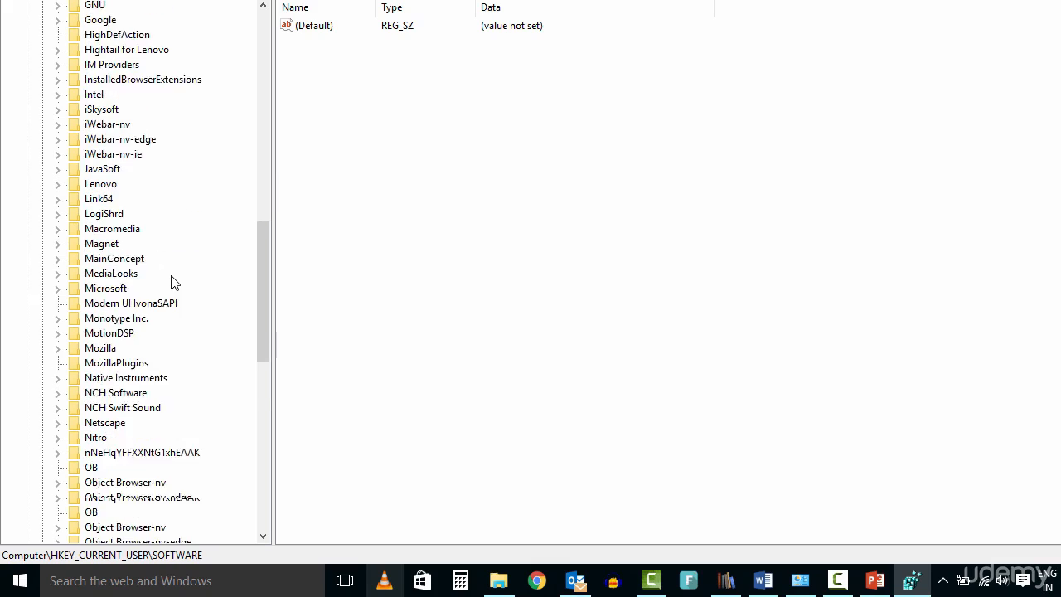
scroll(down, 3)
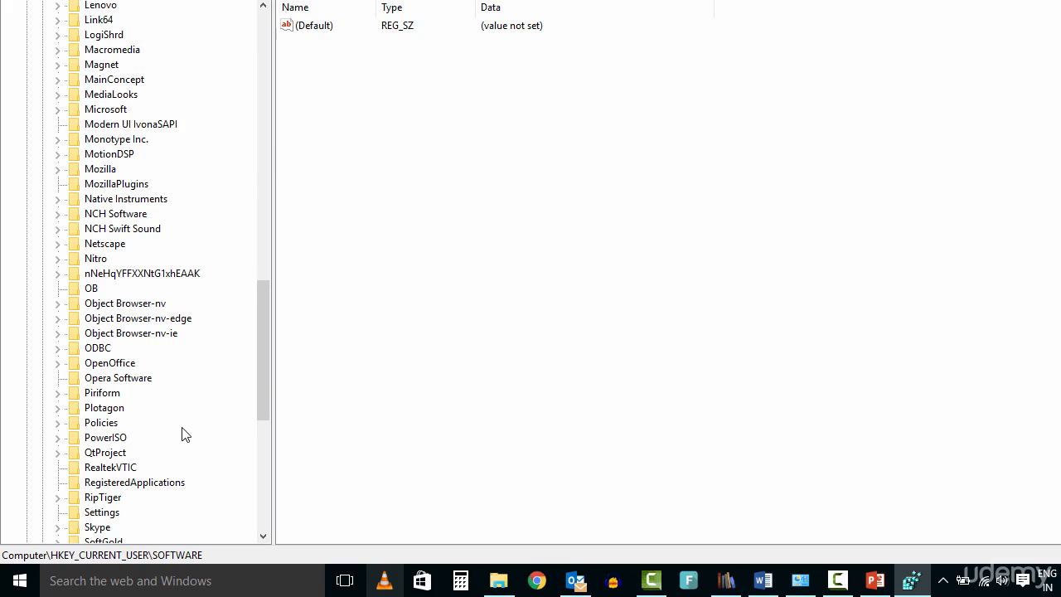
mouse_move(114, 53)
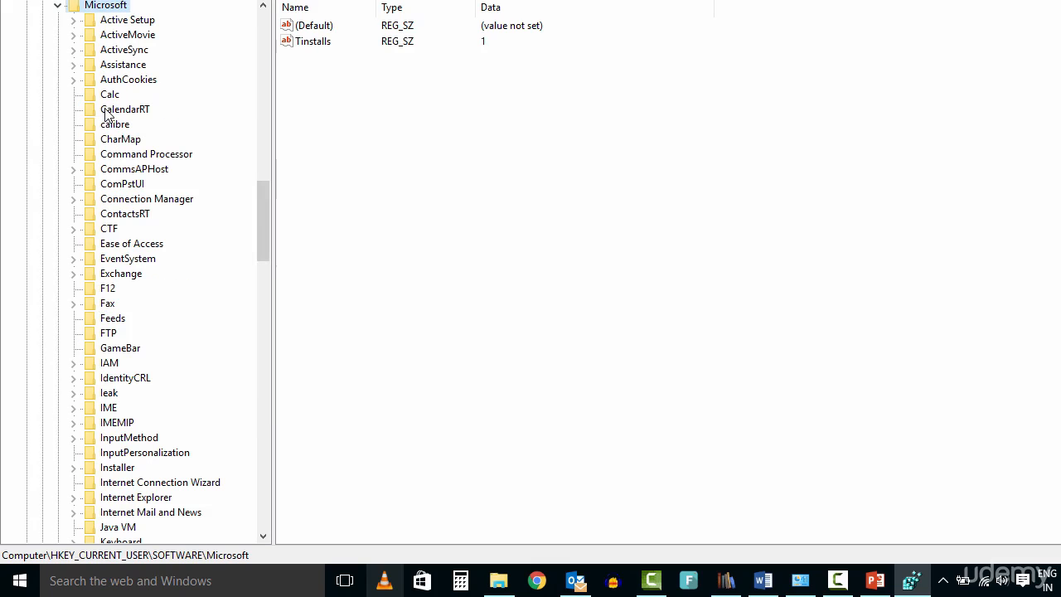
mouse_move(143, 303)
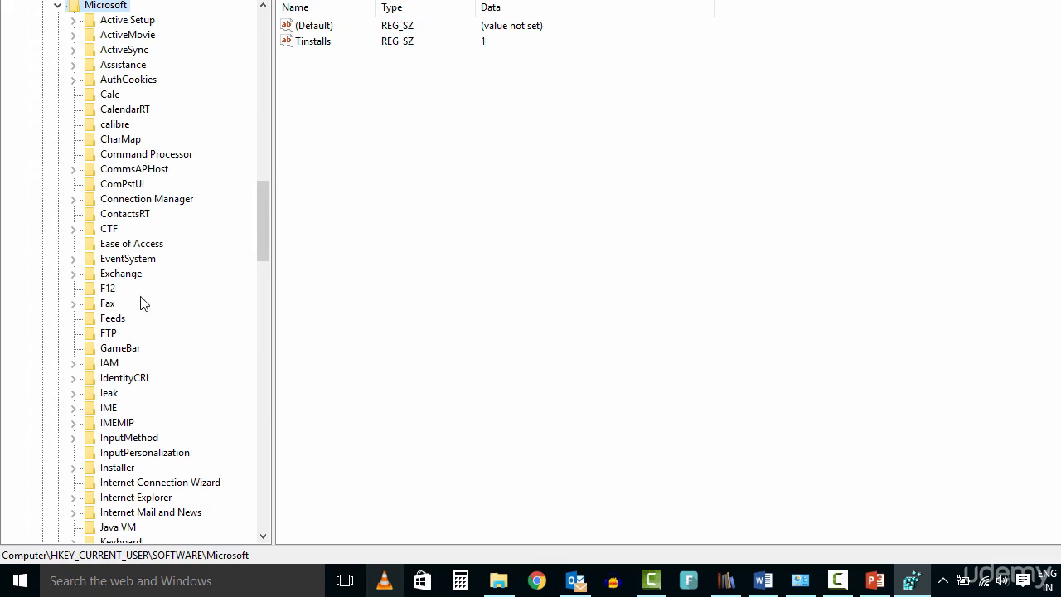
scroll(down, 3)
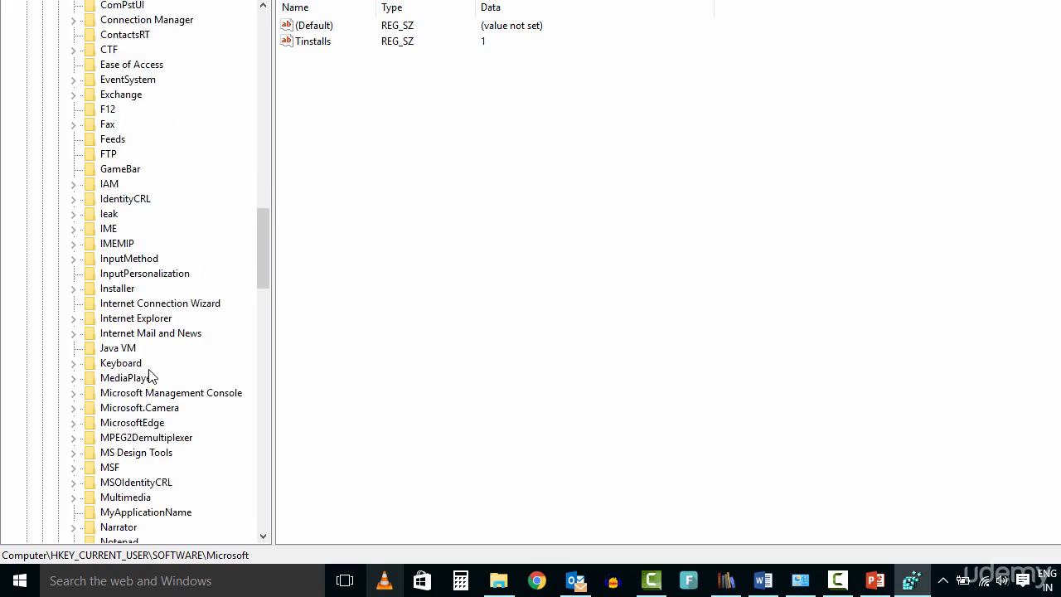
scroll(down, 3)
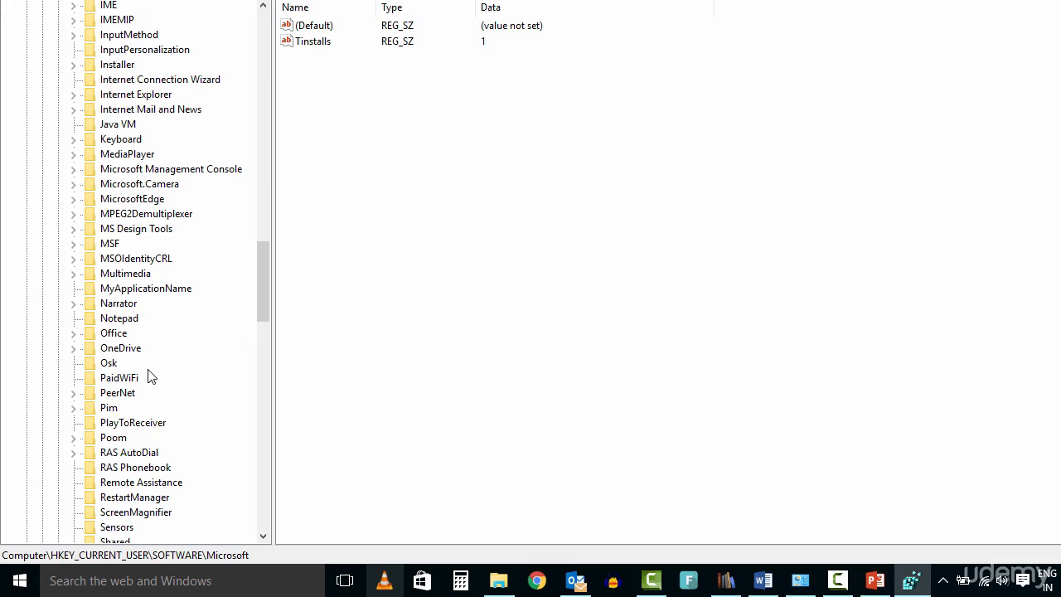
mouse_move(122, 351)
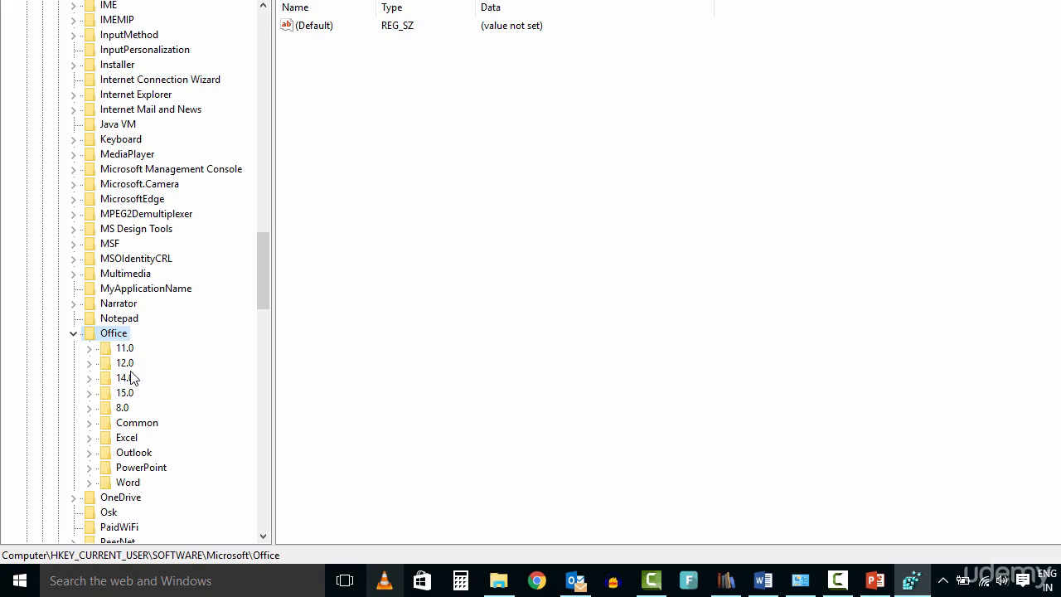
click(124, 392)
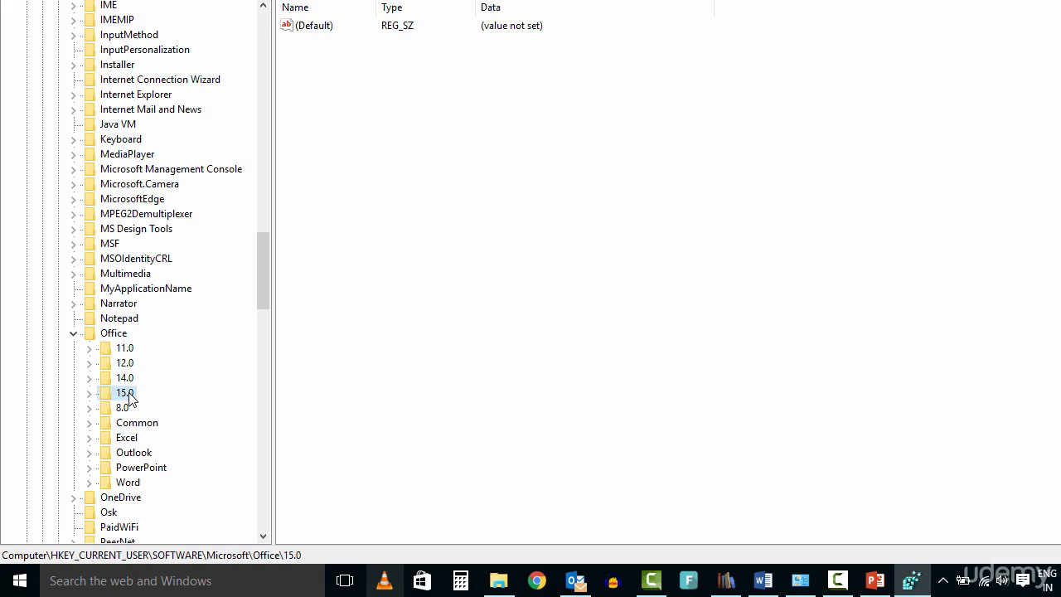
click(124, 377)
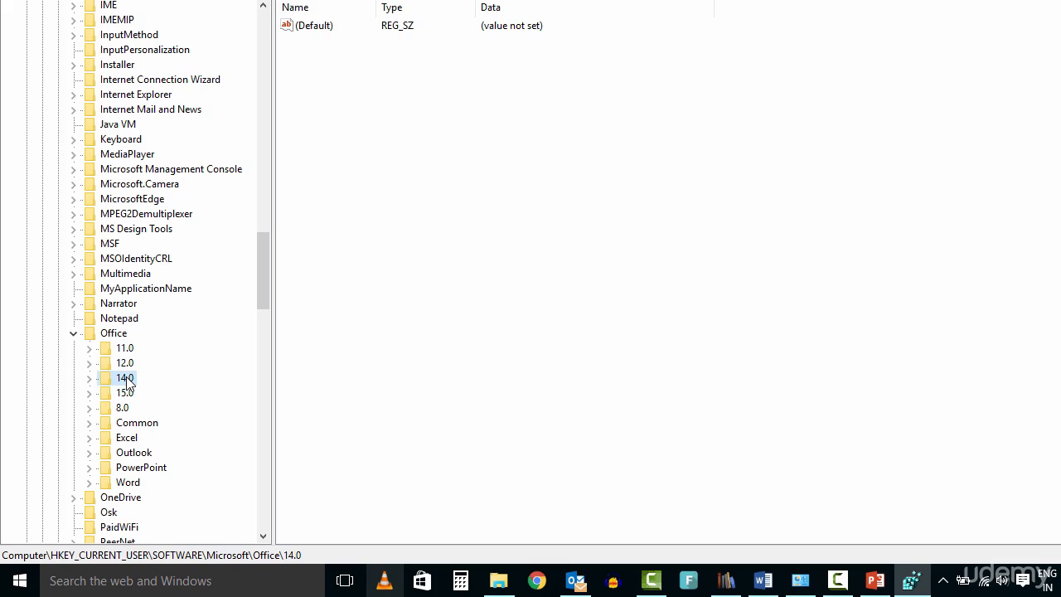
mouse_move(130, 393)
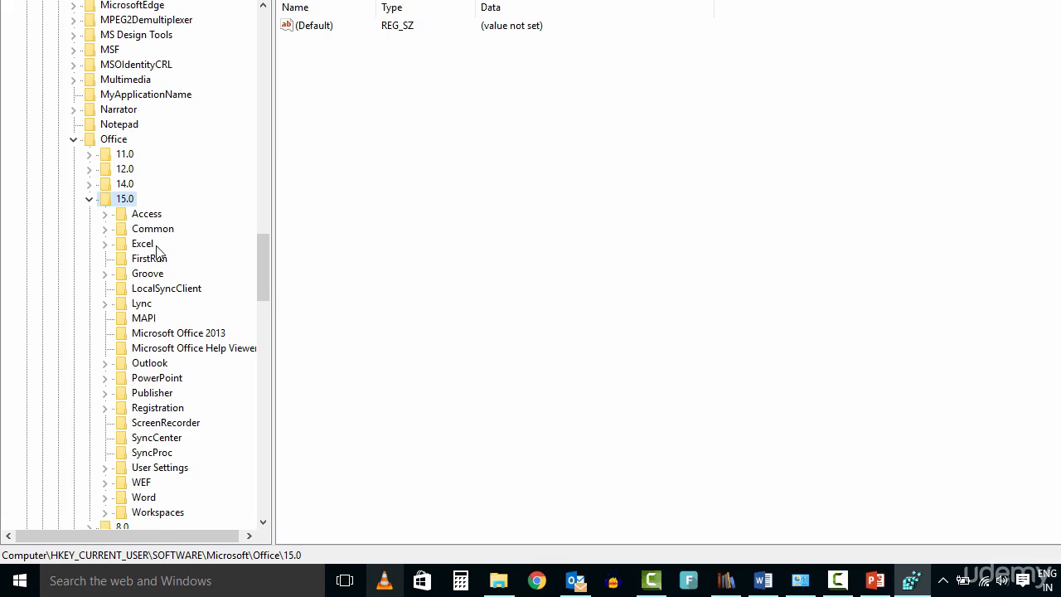
mouse_move(209, 442)
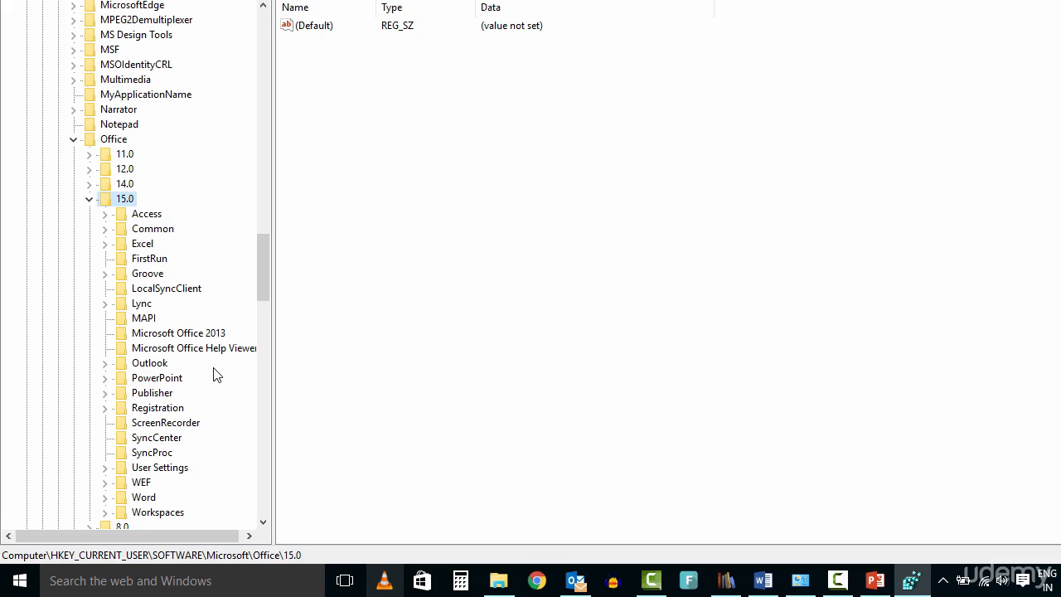
mouse_move(172, 369)
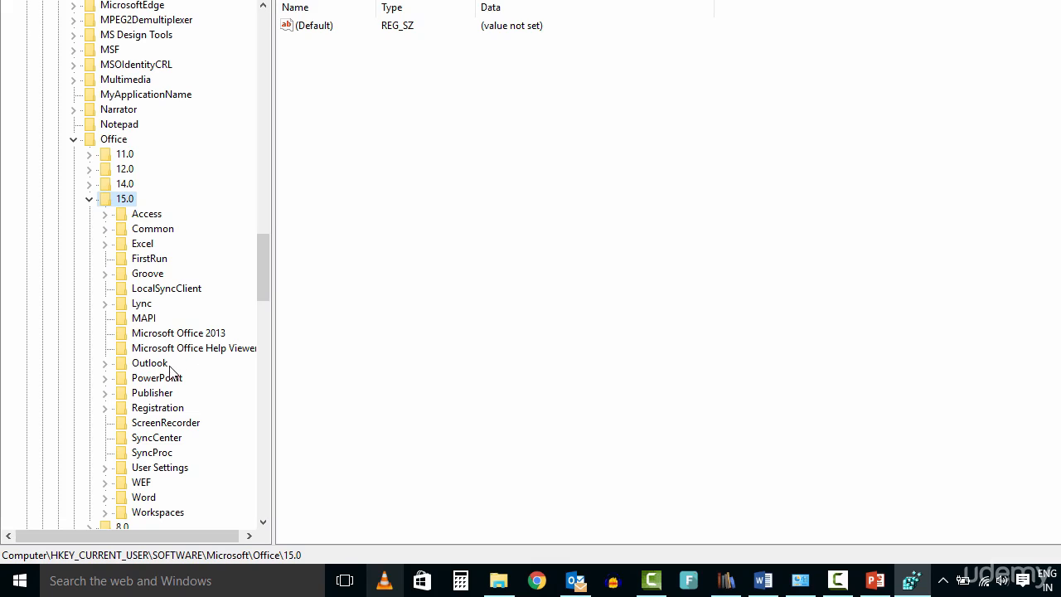
Under 15.0, select PowerPoint\Options and start a new DWORD value in the right pane
click(156, 377)
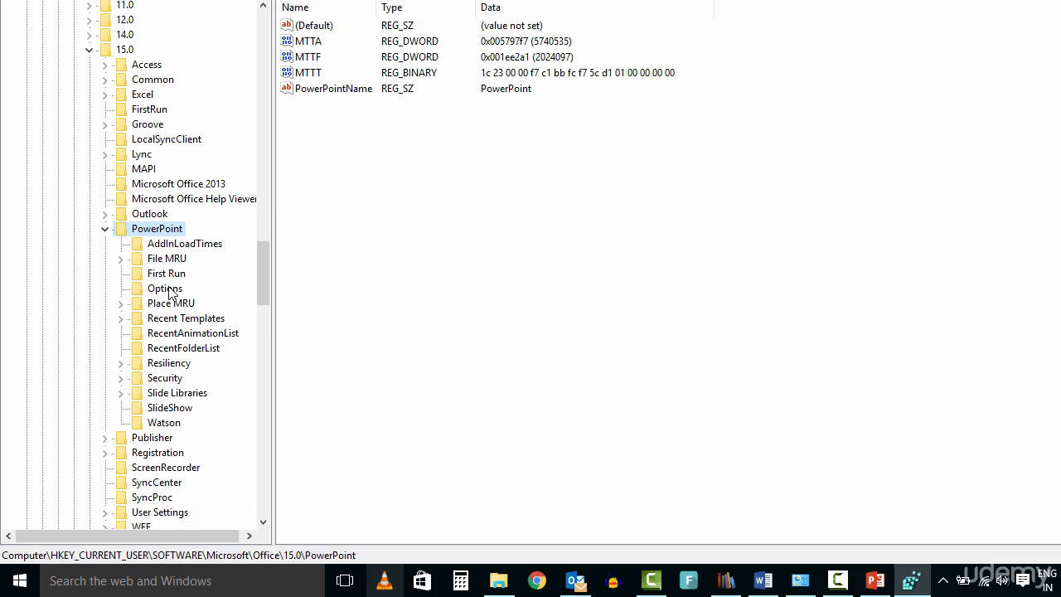
click(164, 288)
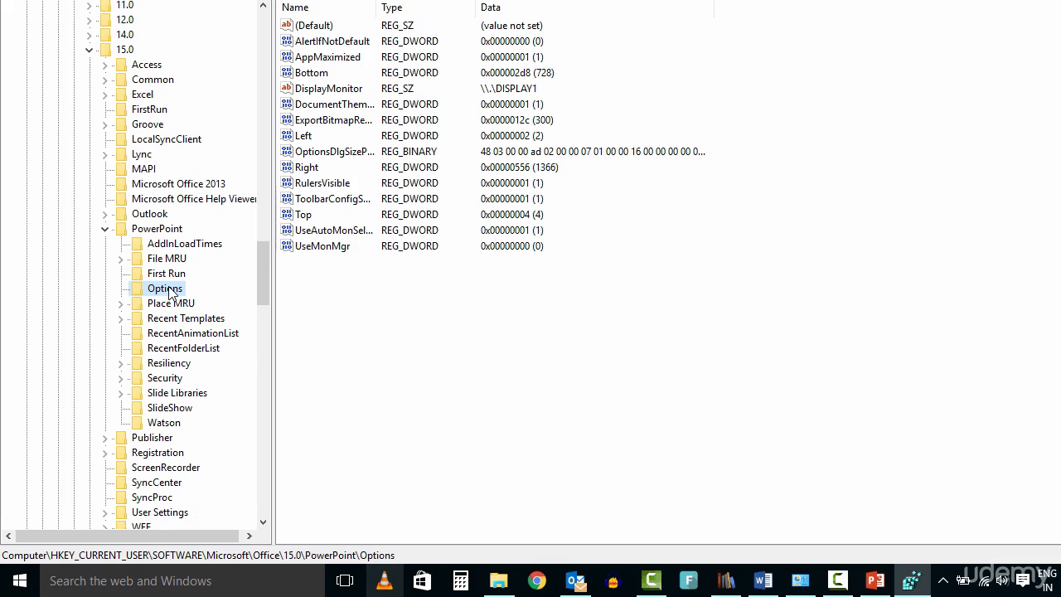
mouse_move(347, 336)
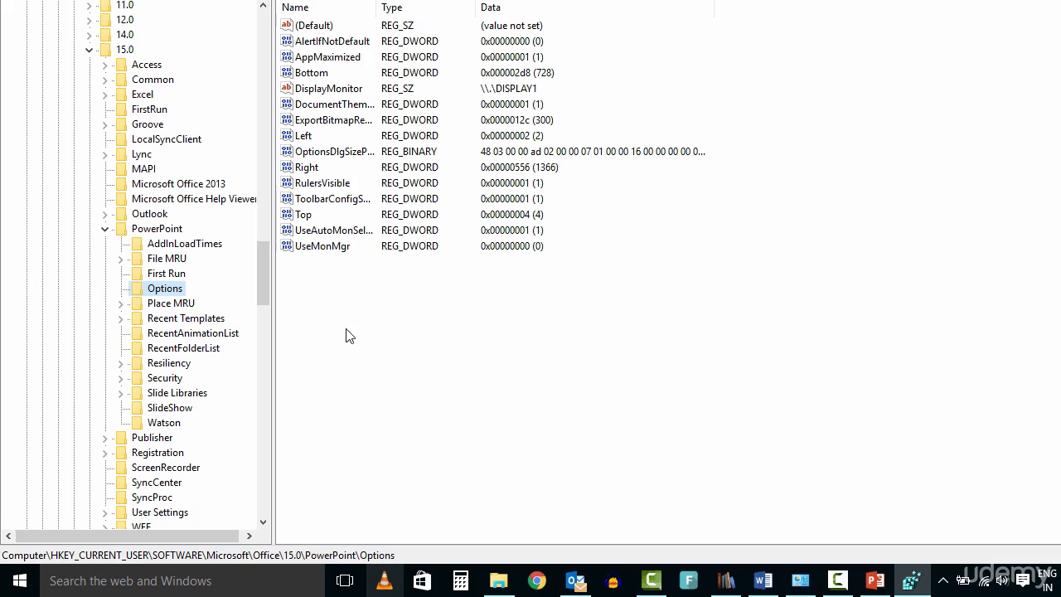
right_click(348, 336)
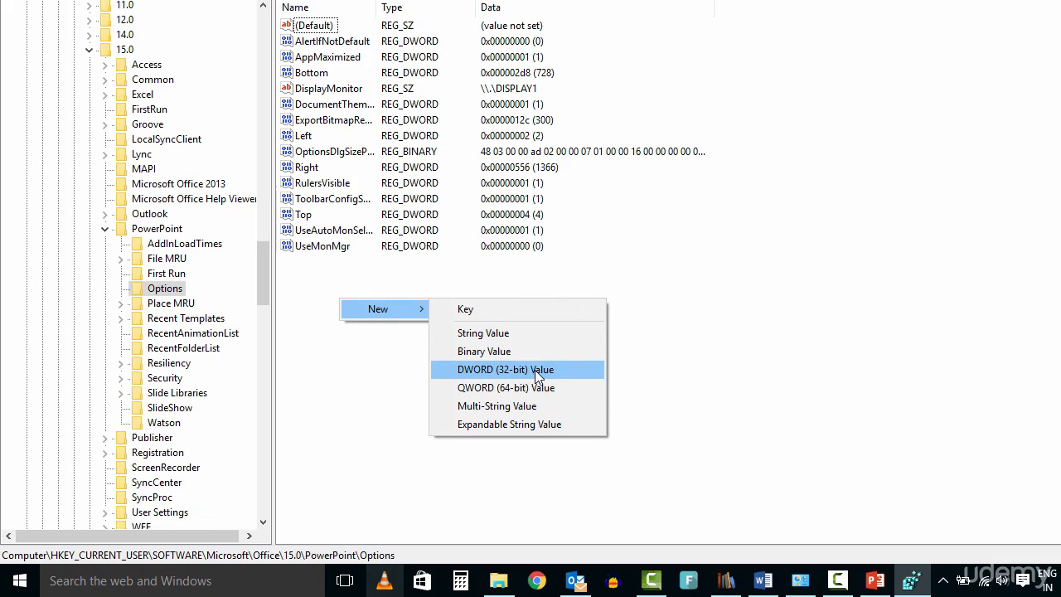
mouse_move(554, 374)
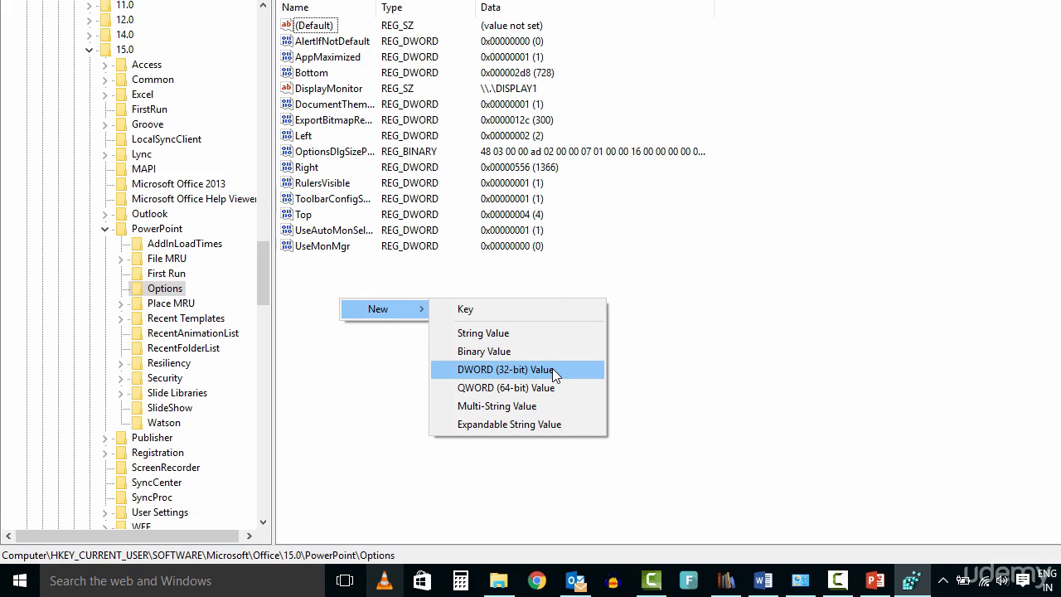
mouse_move(663, 372)
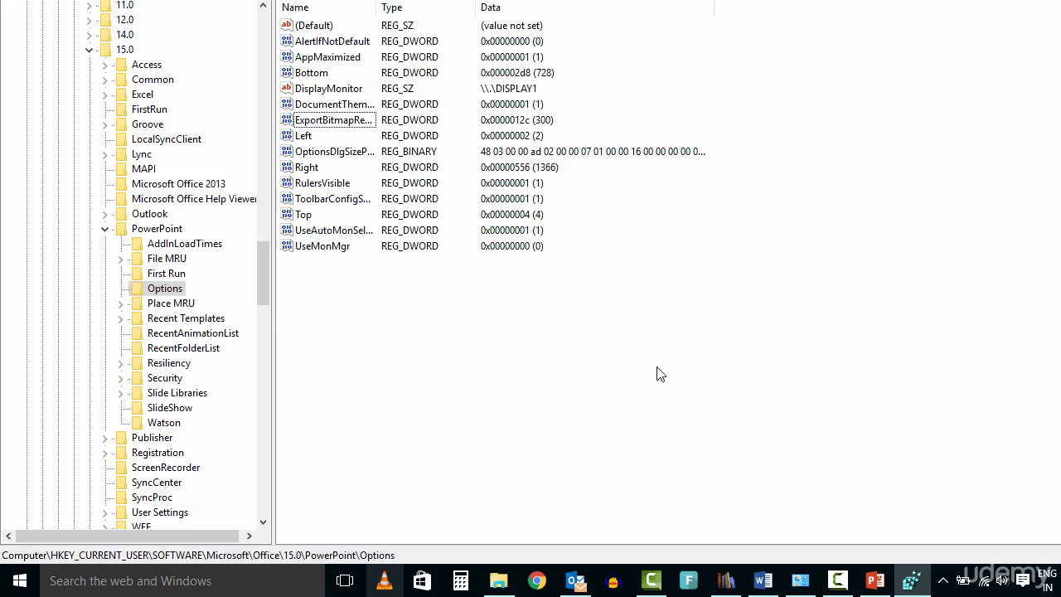
Set ExportBitmapResolution to decimal 300
click(332, 119)
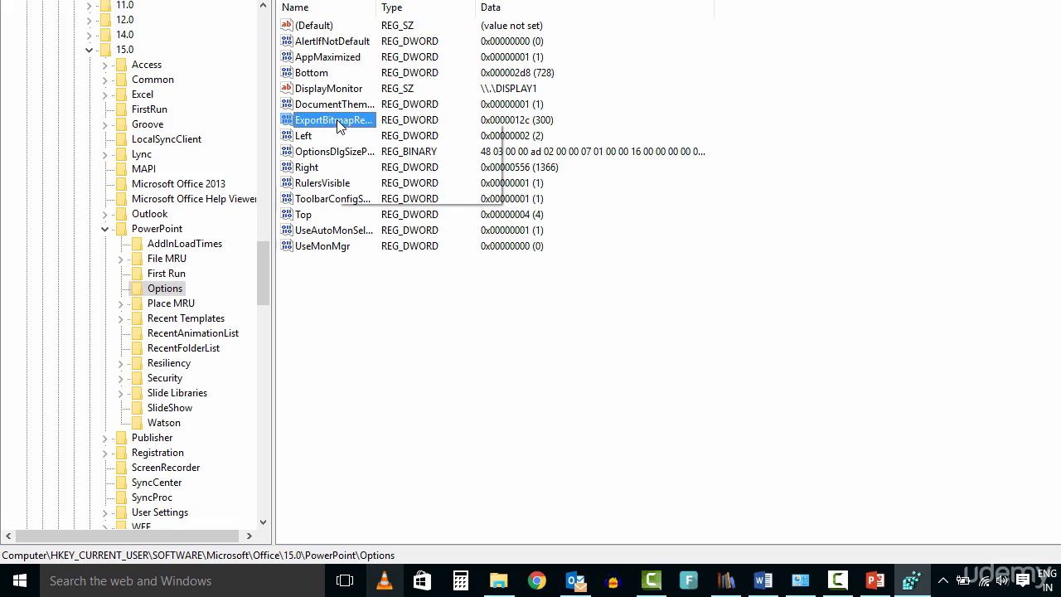
double_click(332, 119)
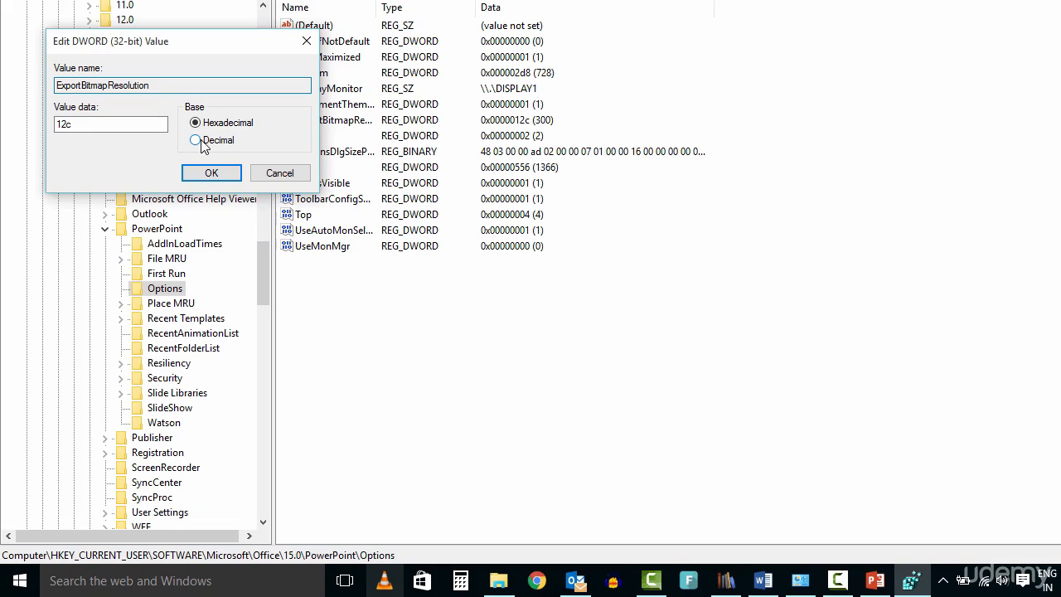
click(196, 139)
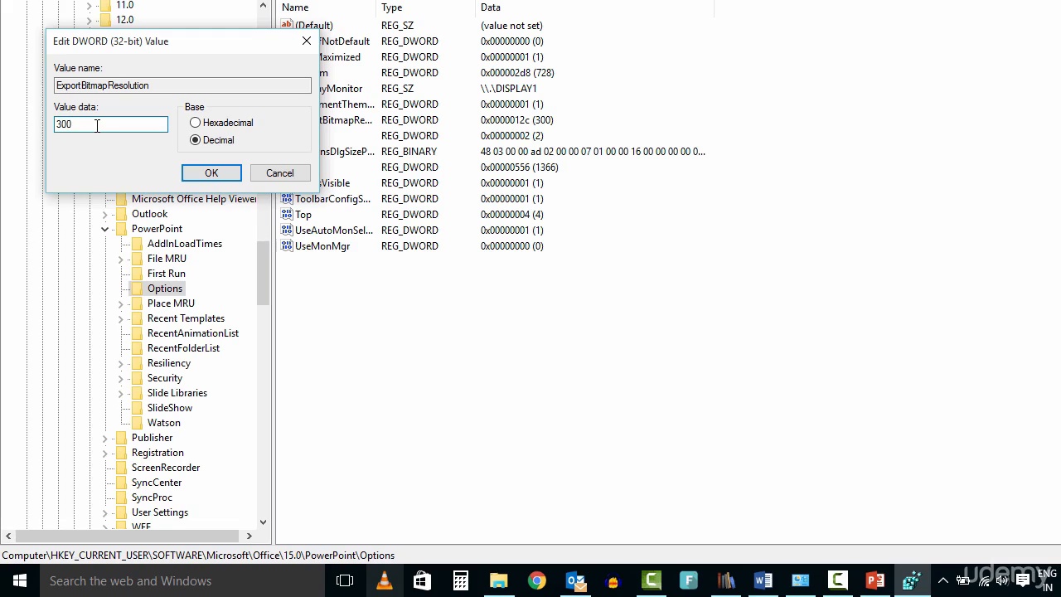
click(211, 173)
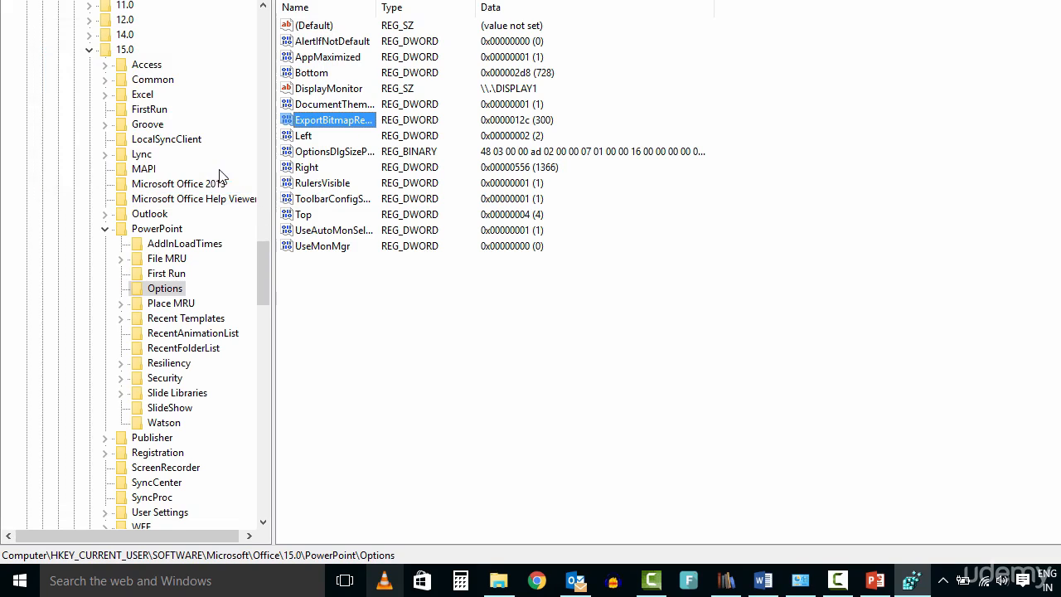
click(369, 303)
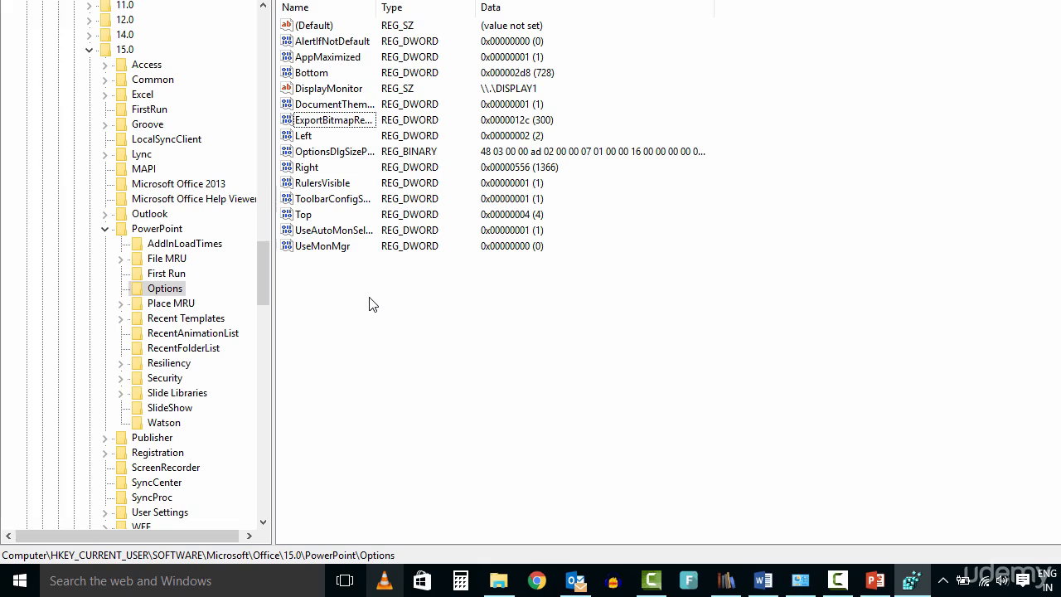
mouse_move(71, 85)
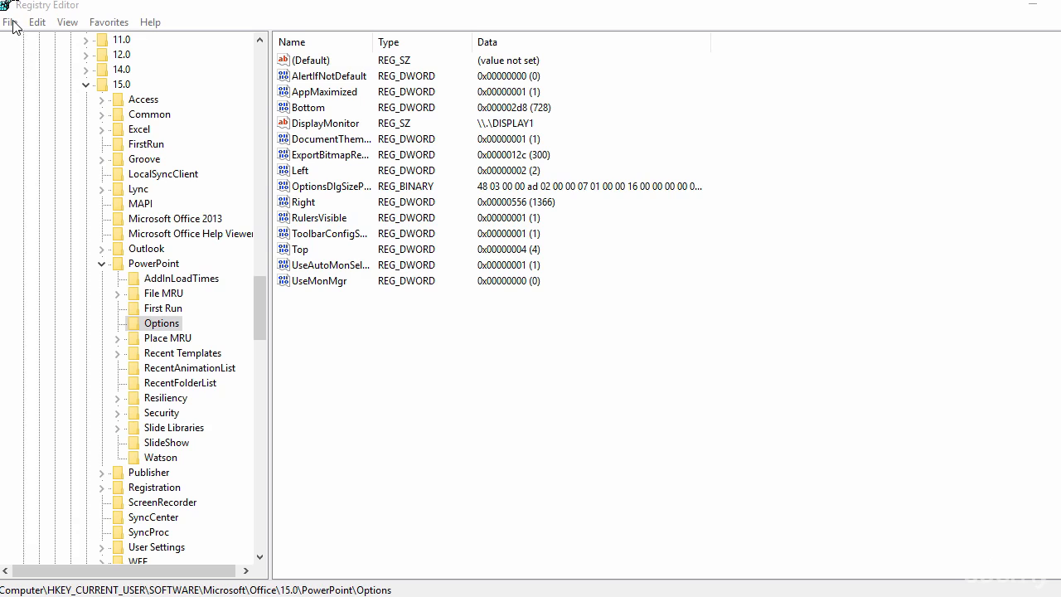
Open Registry Editor's File menu to exit
click(11, 22)
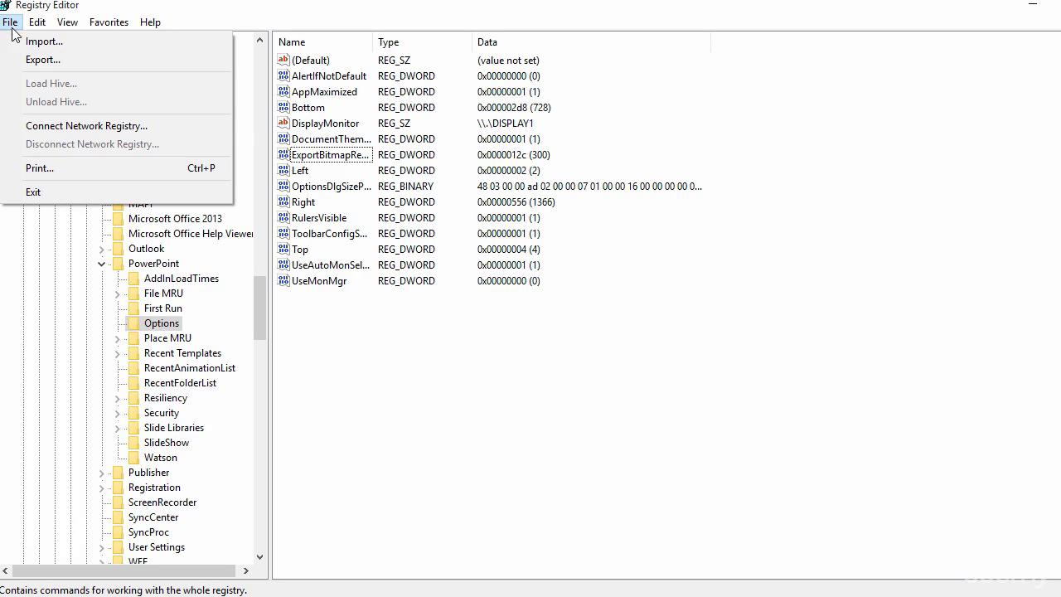
mouse_move(33, 191)
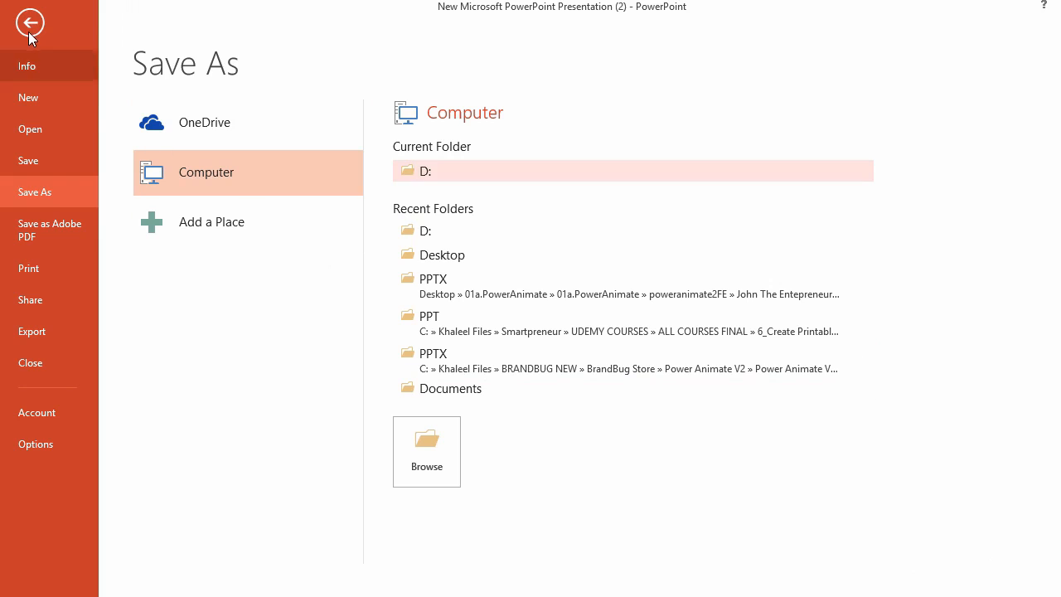
Save the slide to D: as a PNG named 'sample image'
click(30, 22)
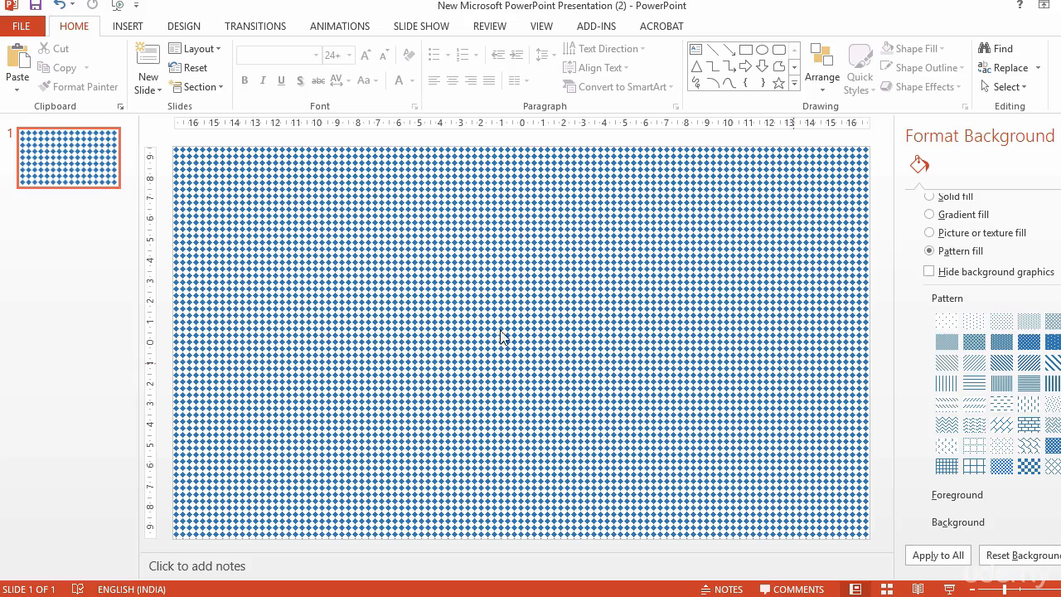
click(22, 26)
text(s)
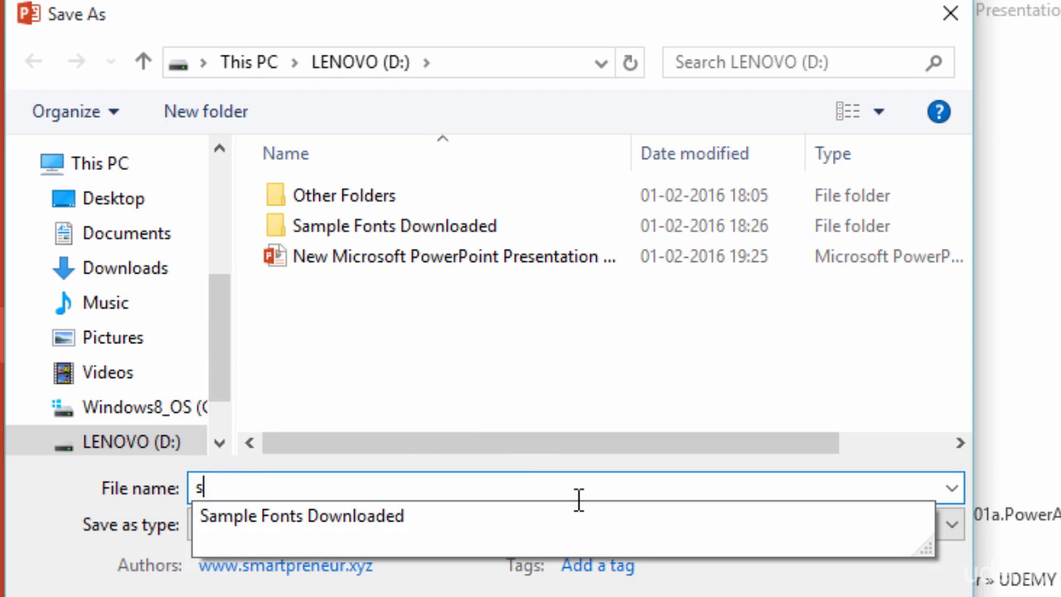
text(ample ima)
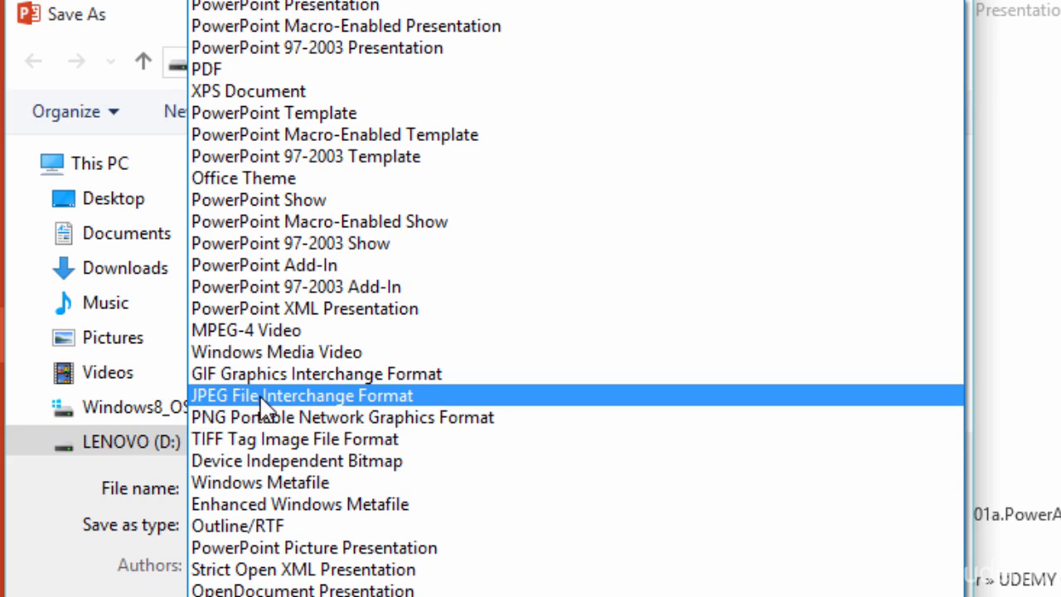
click(341, 417)
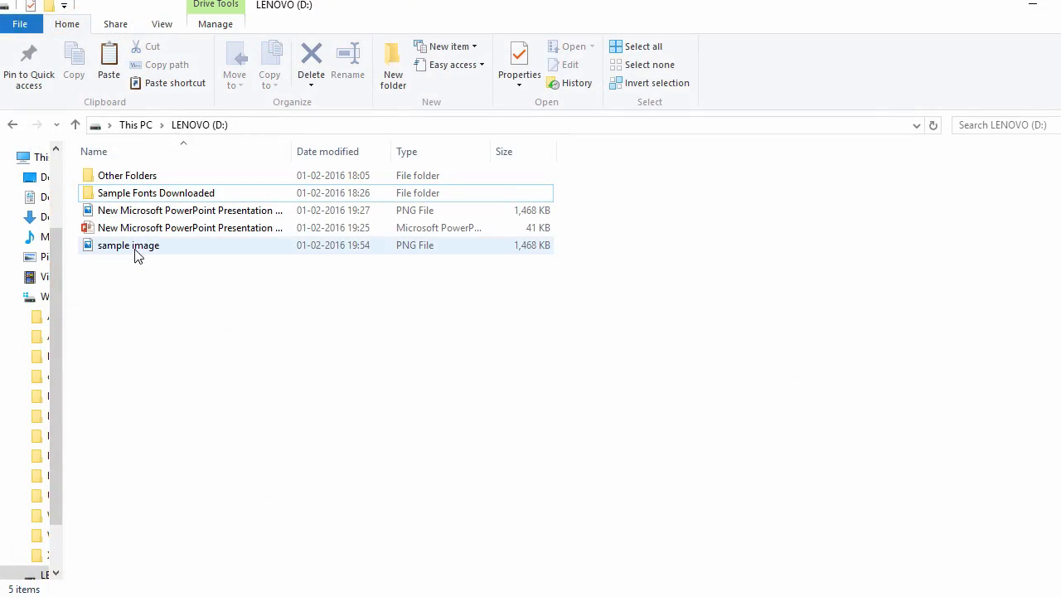
click(128, 244)
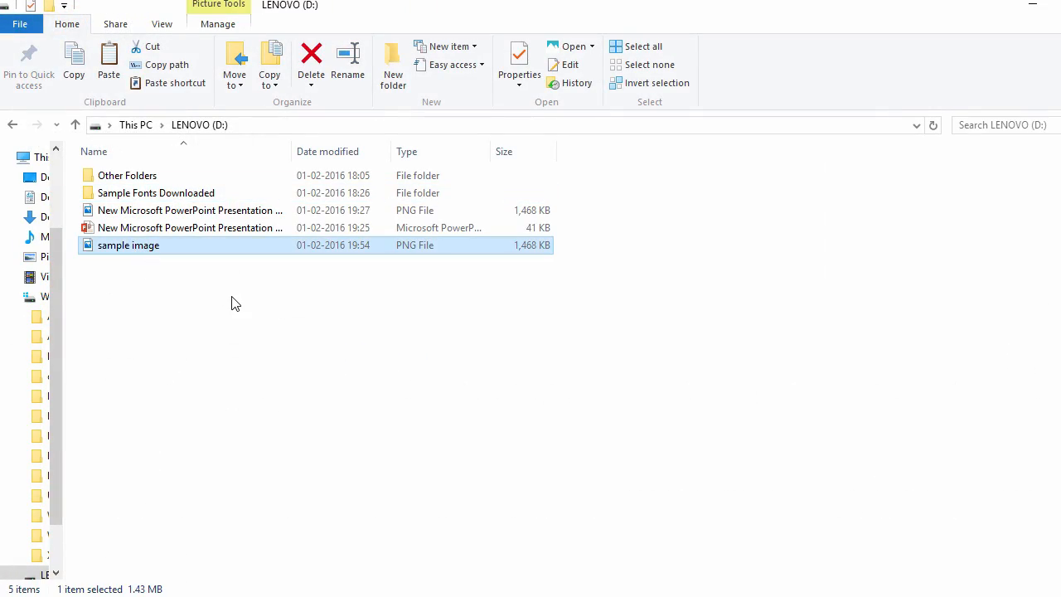